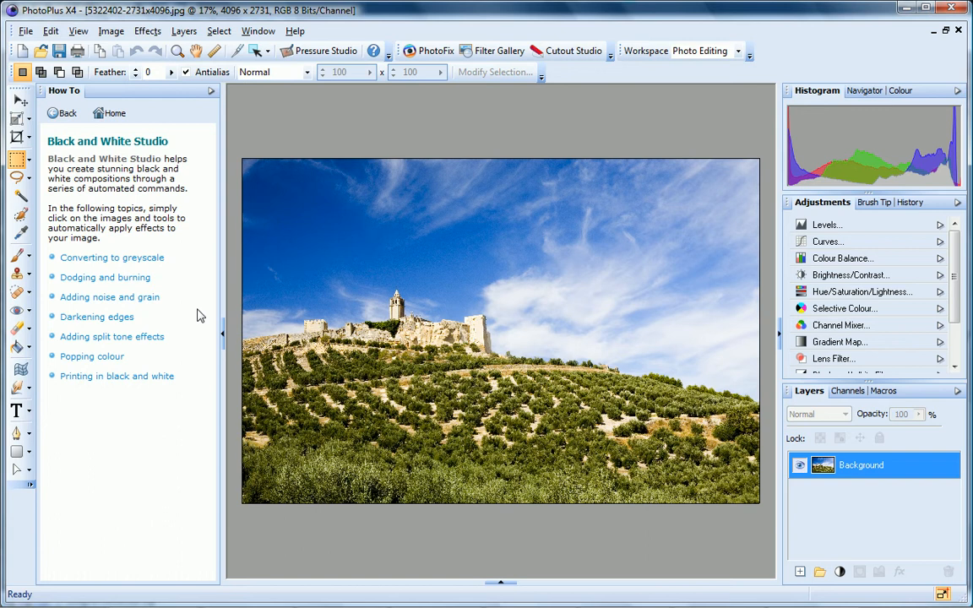
Step: Expand the 'Converting to greyscale' topic's step-by-step desaturation instructions in the How To pane
click(112, 258)
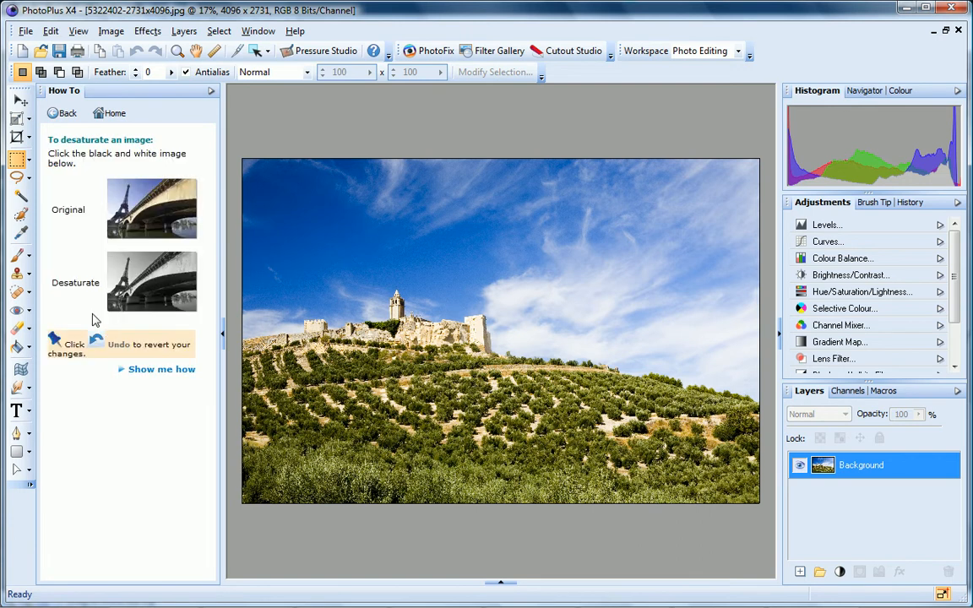
click(161, 369)
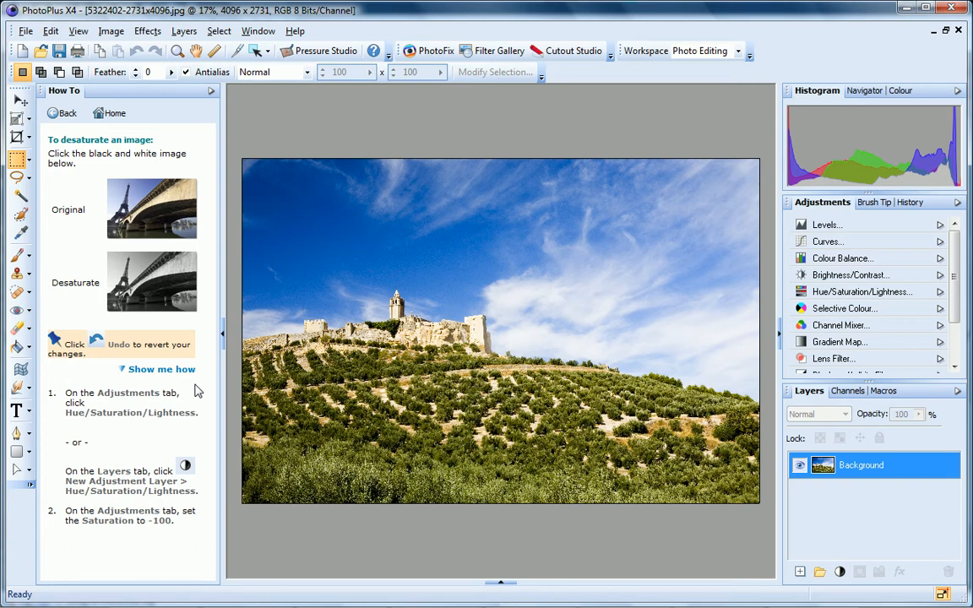
mouse_move(196, 457)
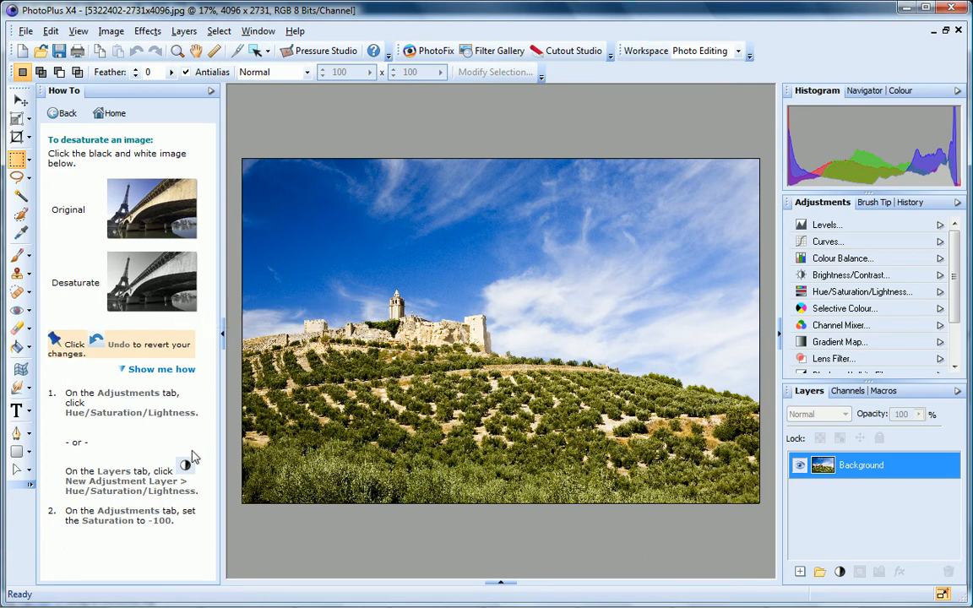
mouse_move(203, 437)
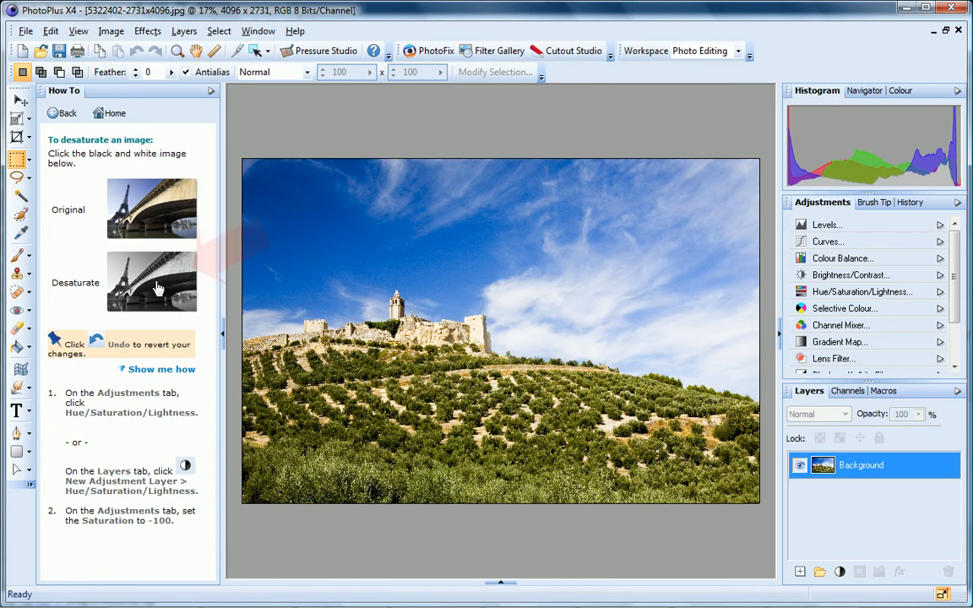
Step: Desaturate the castle photo with a Hue/Saturation layer at -100 and return to the black and white topics
click(152, 282)
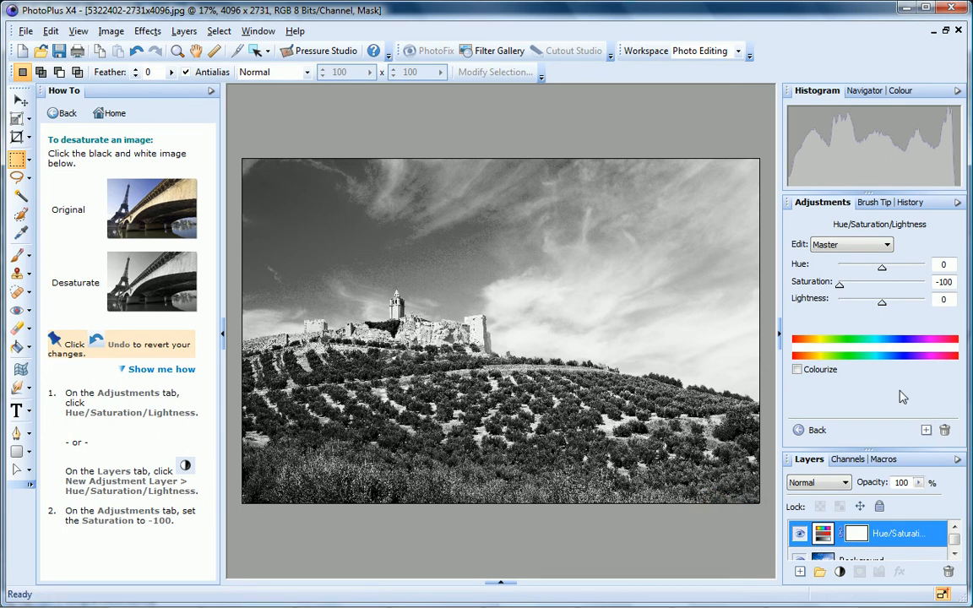
click(816, 430)
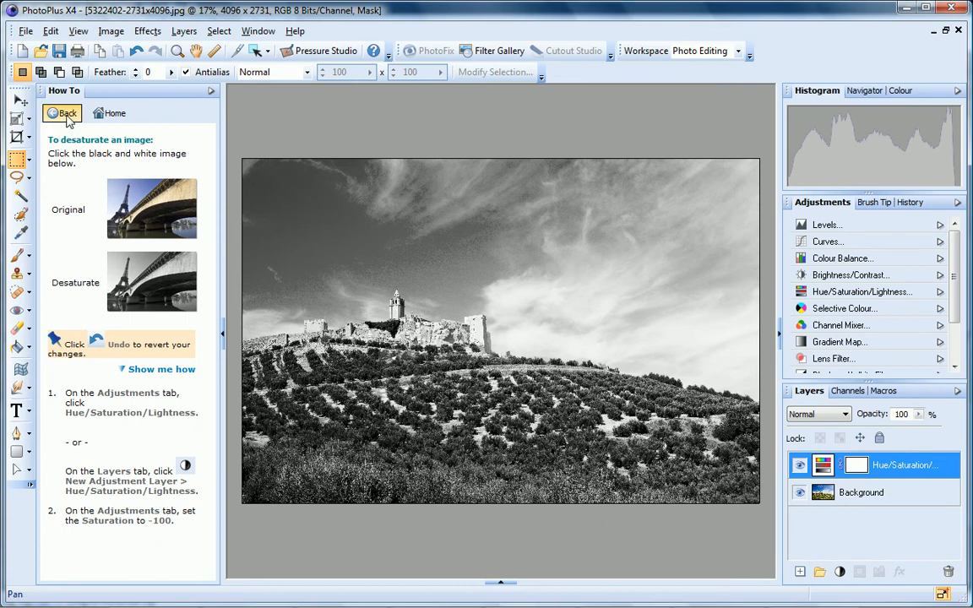
click(63, 113)
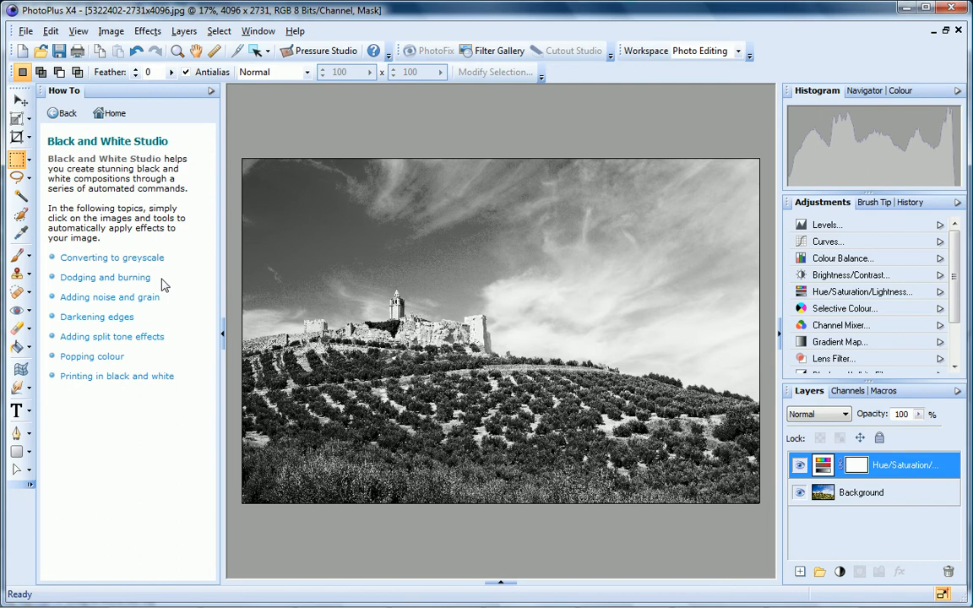
mouse_move(172, 314)
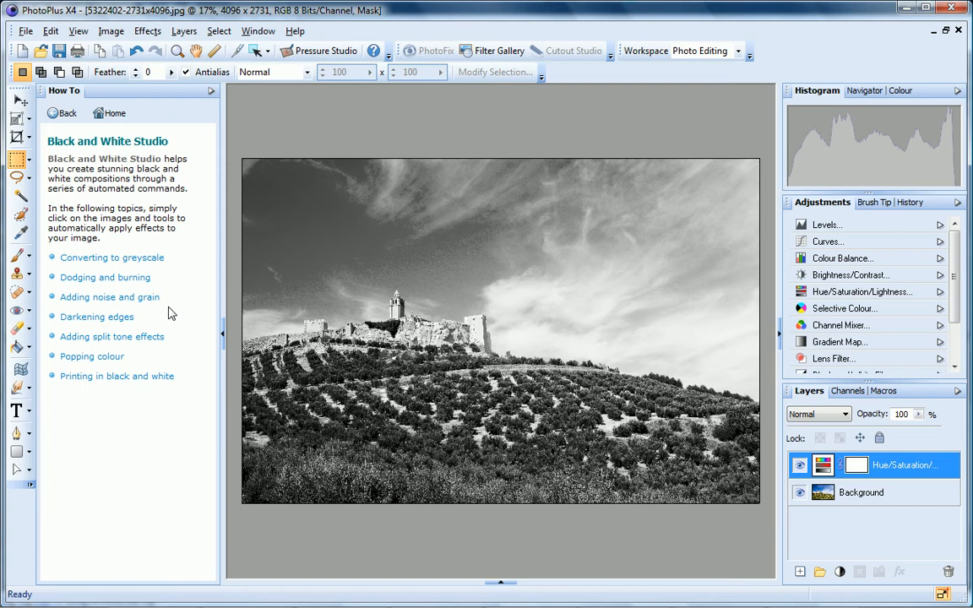
mouse_move(148, 327)
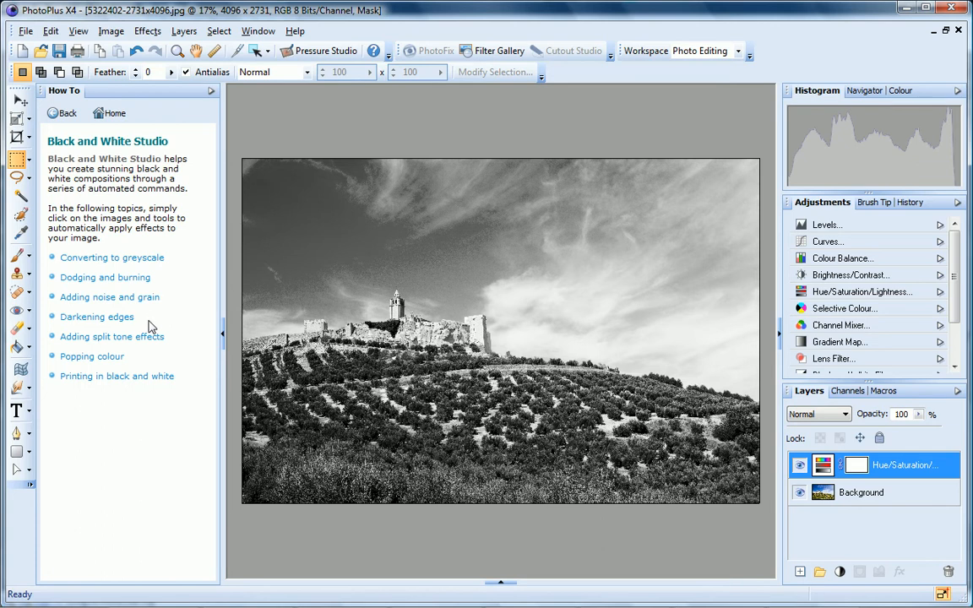
mouse_move(182, 347)
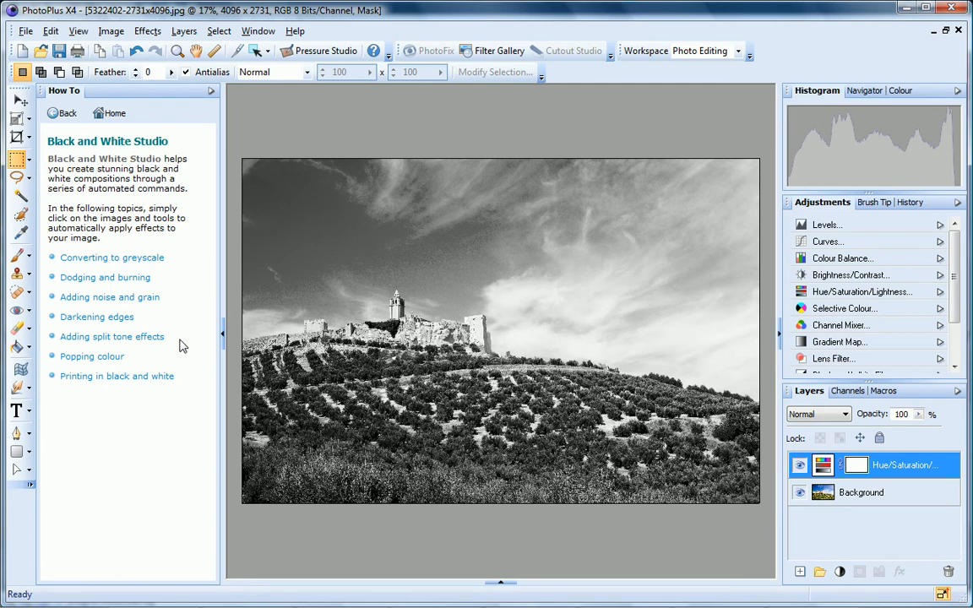
mouse_move(142, 363)
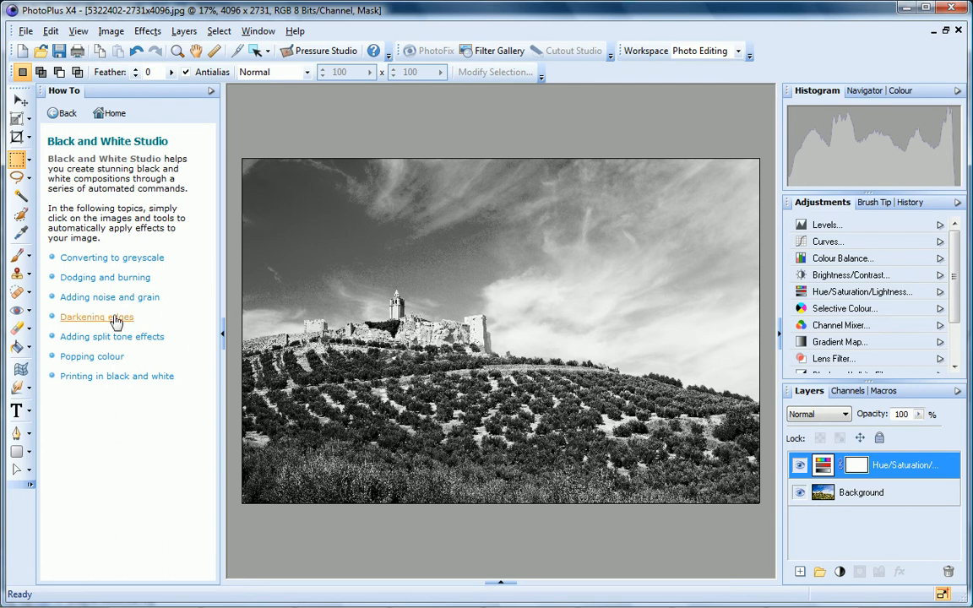
Step: Follow the 'Darkening edges' guide and select the Background layer for the lens vignette
click(97, 317)
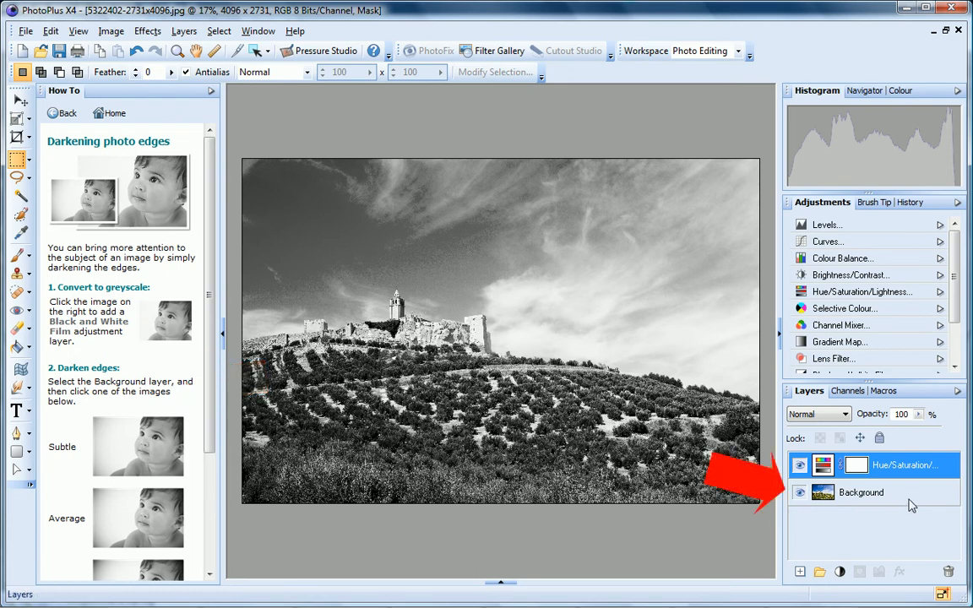
click(860, 492)
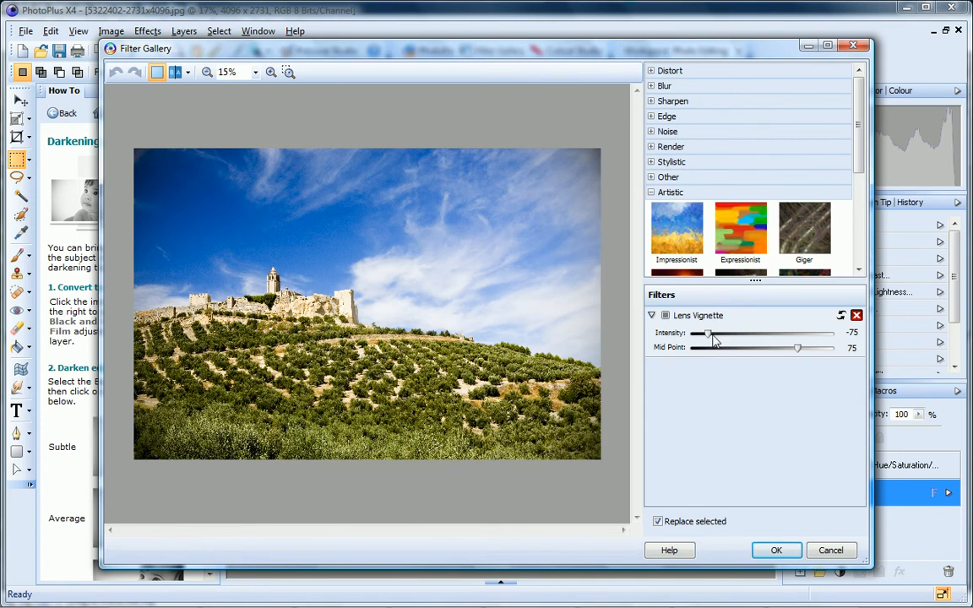
drag(708, 333, 697, 332)
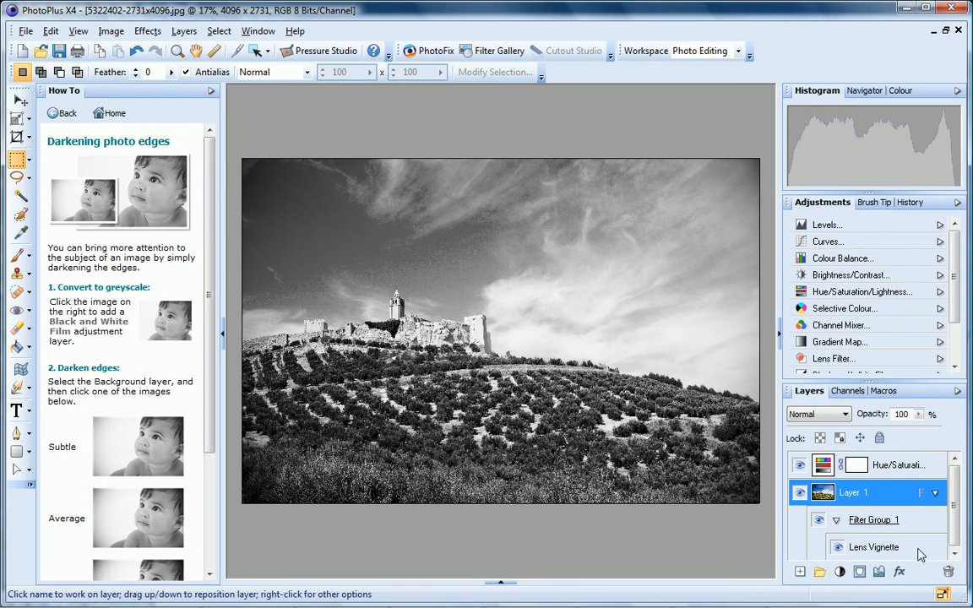
Step: Toggle the Lens Vignette filter's visibility under Filter Group 1 to compare the edges
click(838, 548)
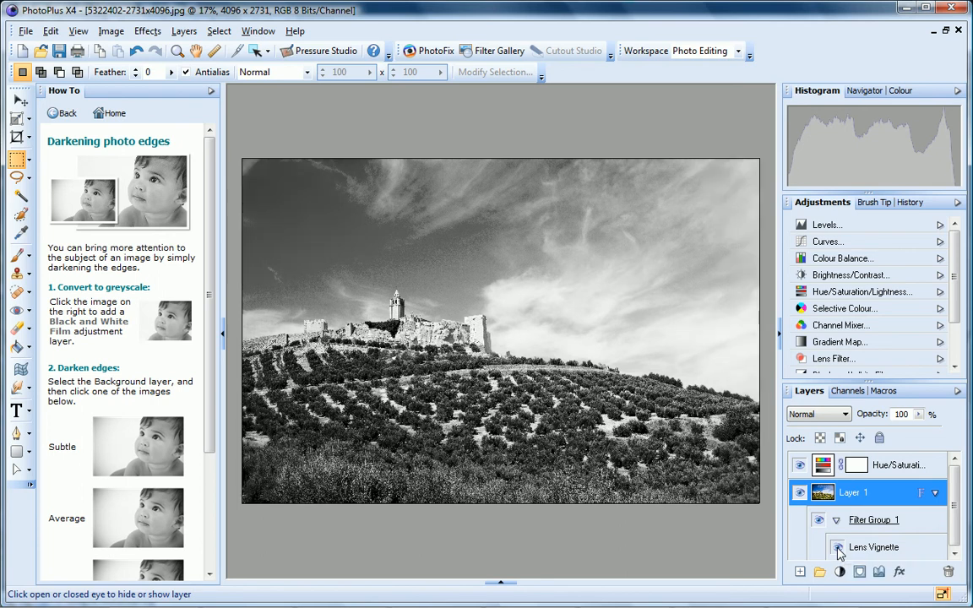